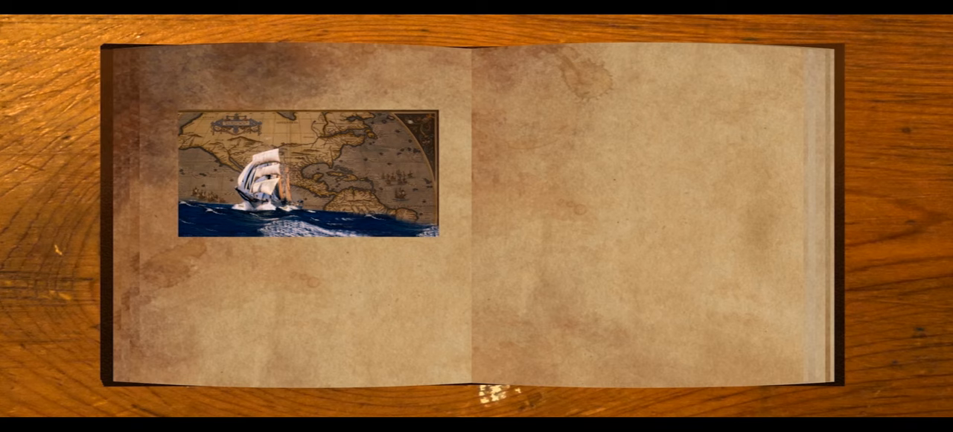
# Play the preview to watch the book page zoom into the map with the sailing ship
pyautogui.click(307, 176)
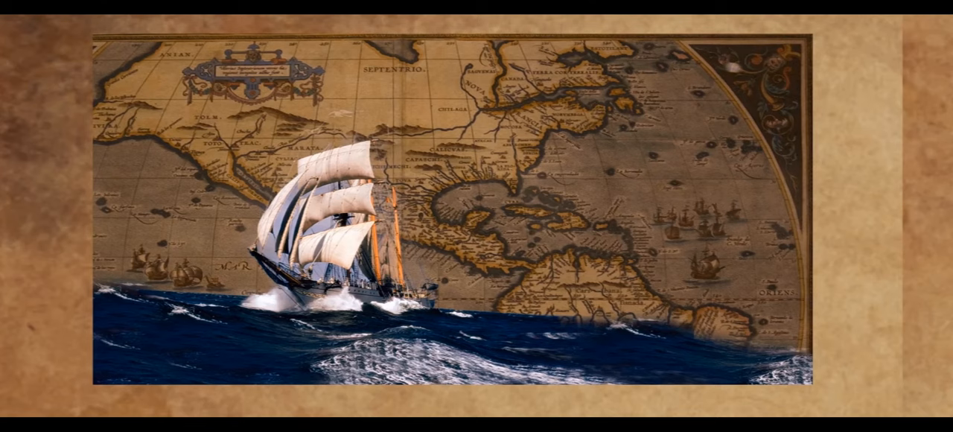